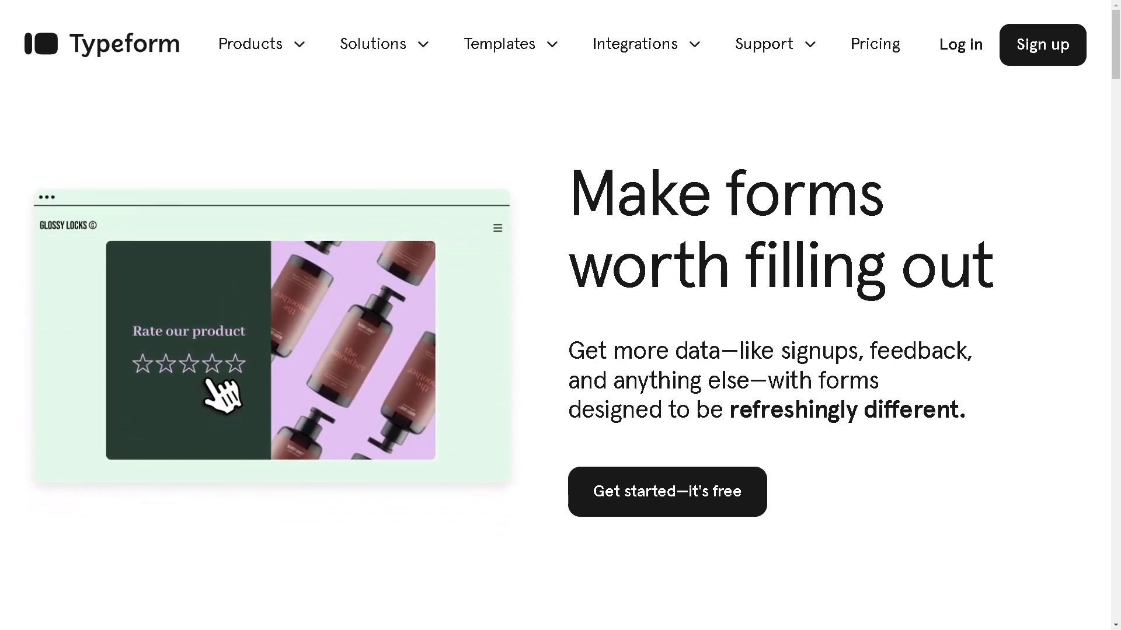
# Go from the Typeform homepage to the account sign-up page.
pyautogui.scroll(-3)
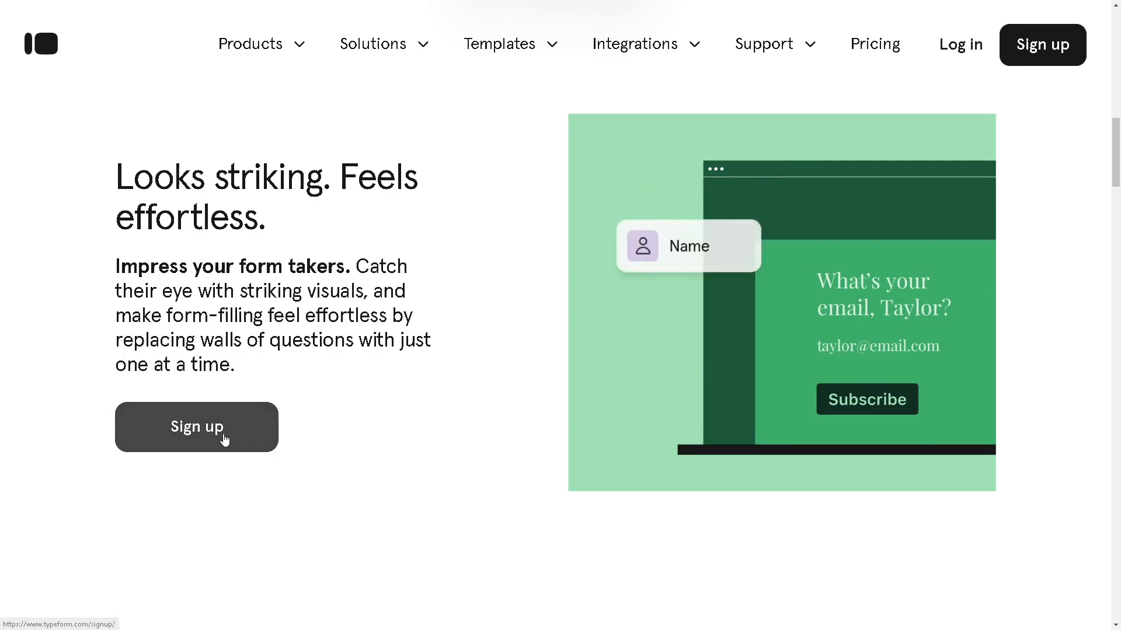
pyautogui.click(196, 427)
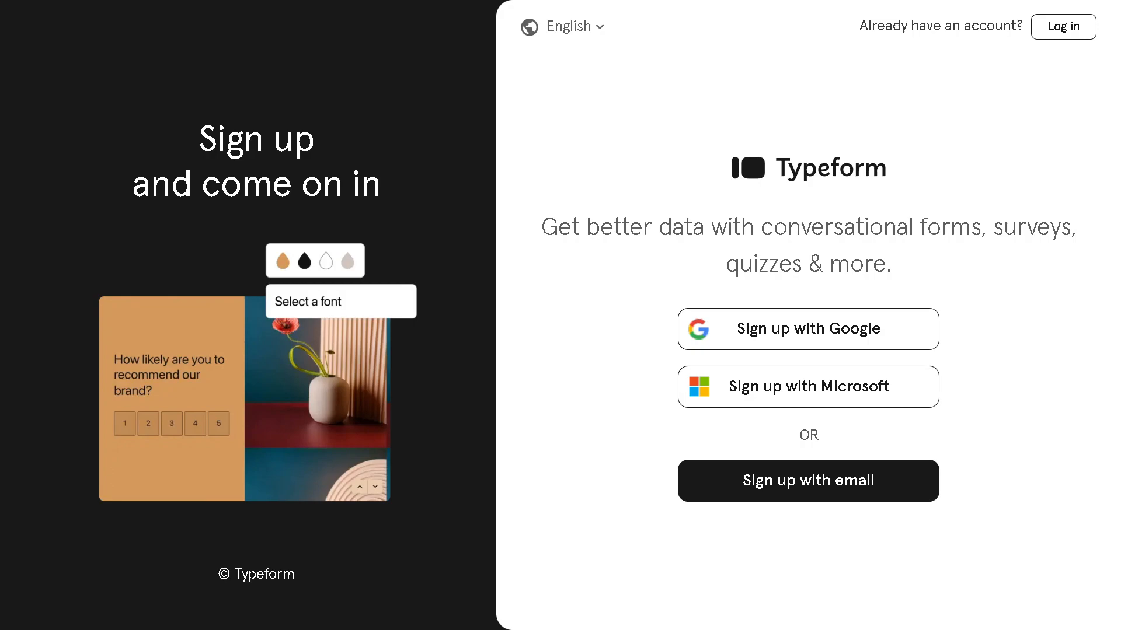
pyautogui.moveTo(966, 399)
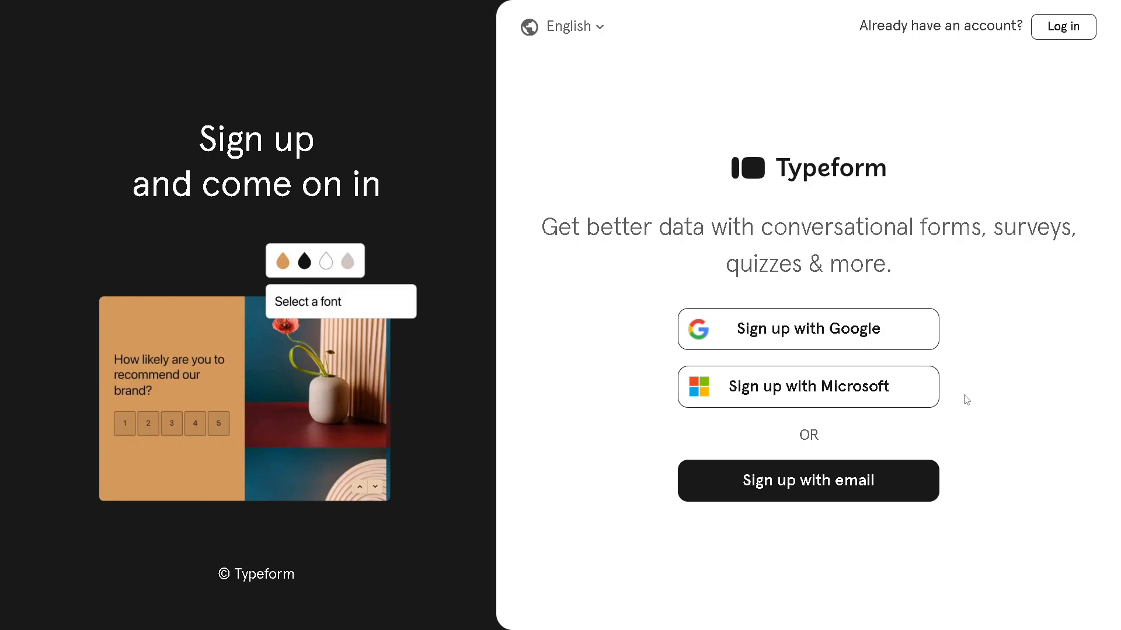
pyautogui.moveTo(611, 331)
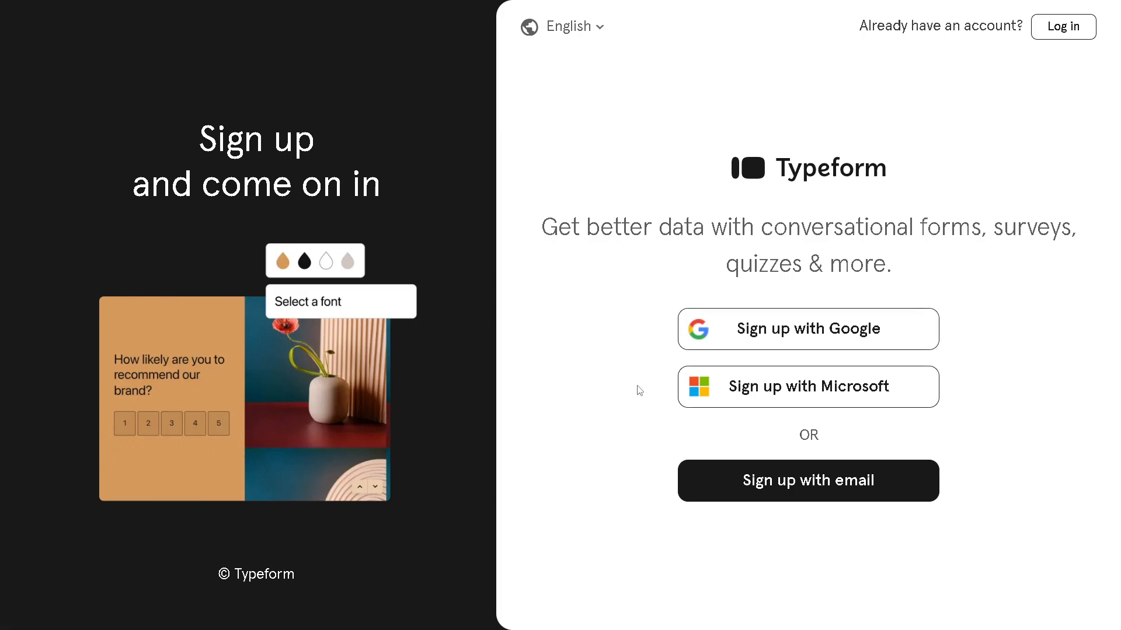
pyautogui.moveTo(715, 485)
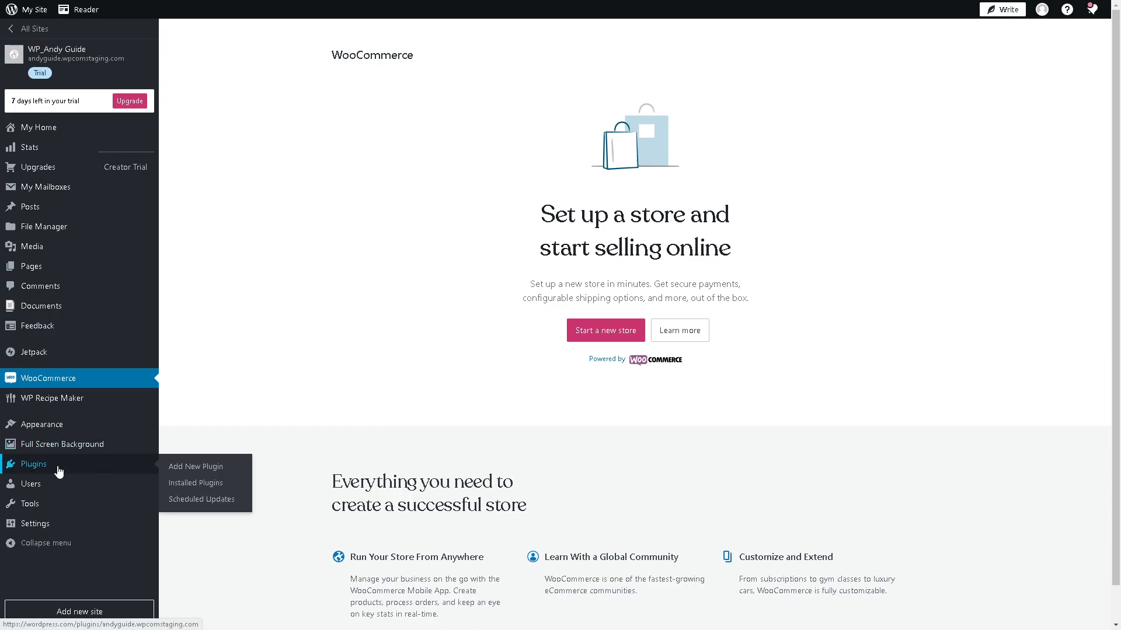
# Search the Add New Plugin catalogue for 'typeform' and reach the Typeform plugin page.
pyautogui.click(197, 466)
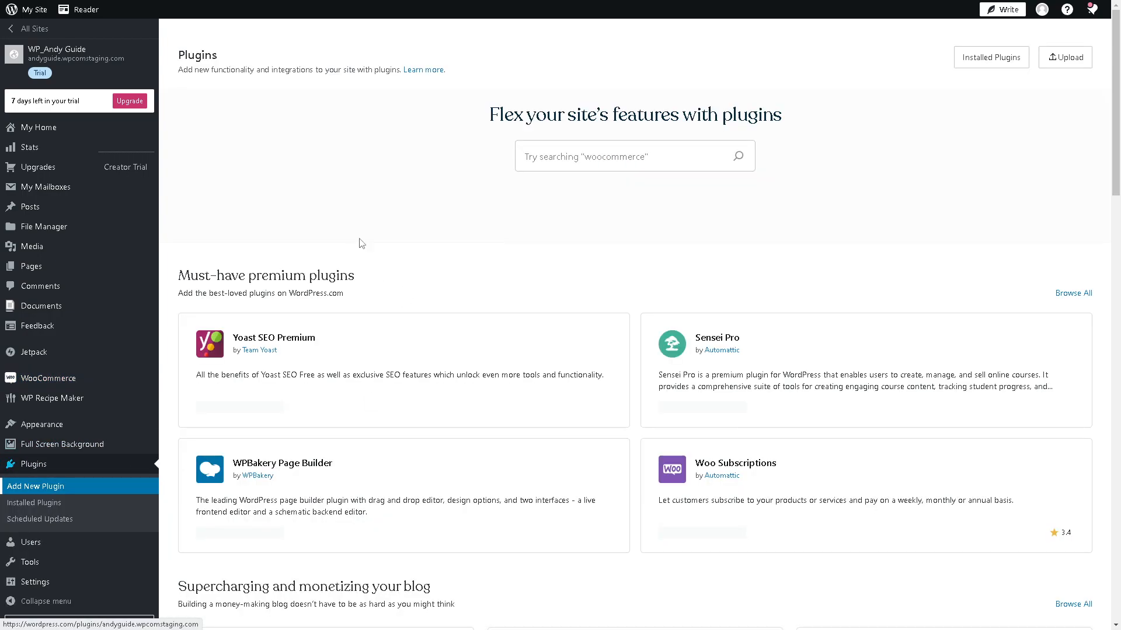
pyautogui.click(629, 155)
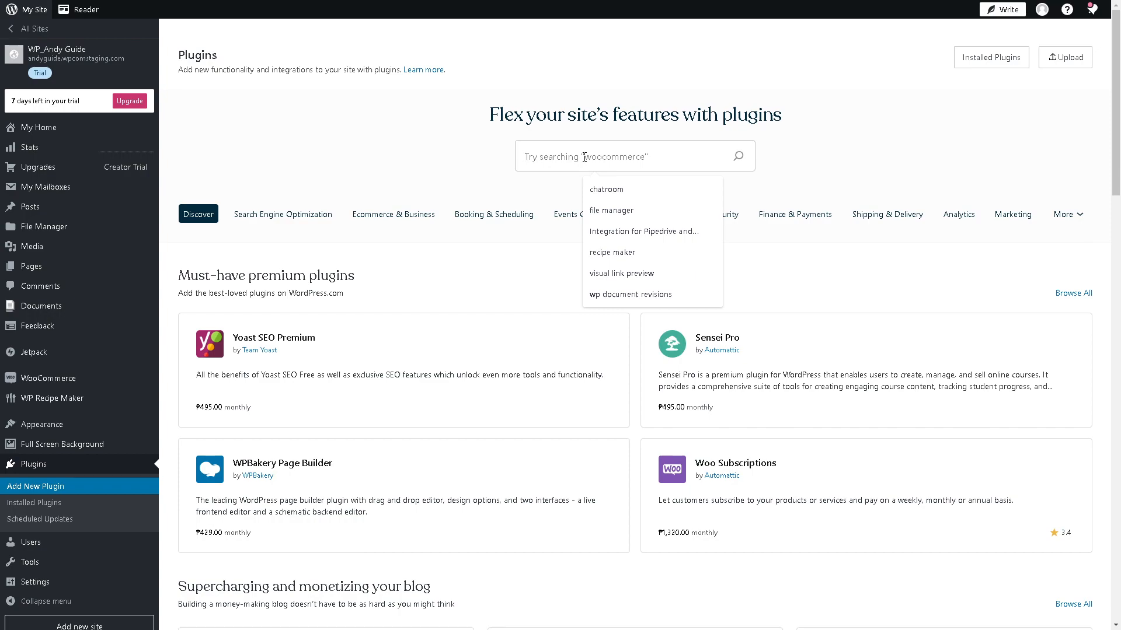
pyautogui.write('typefor')
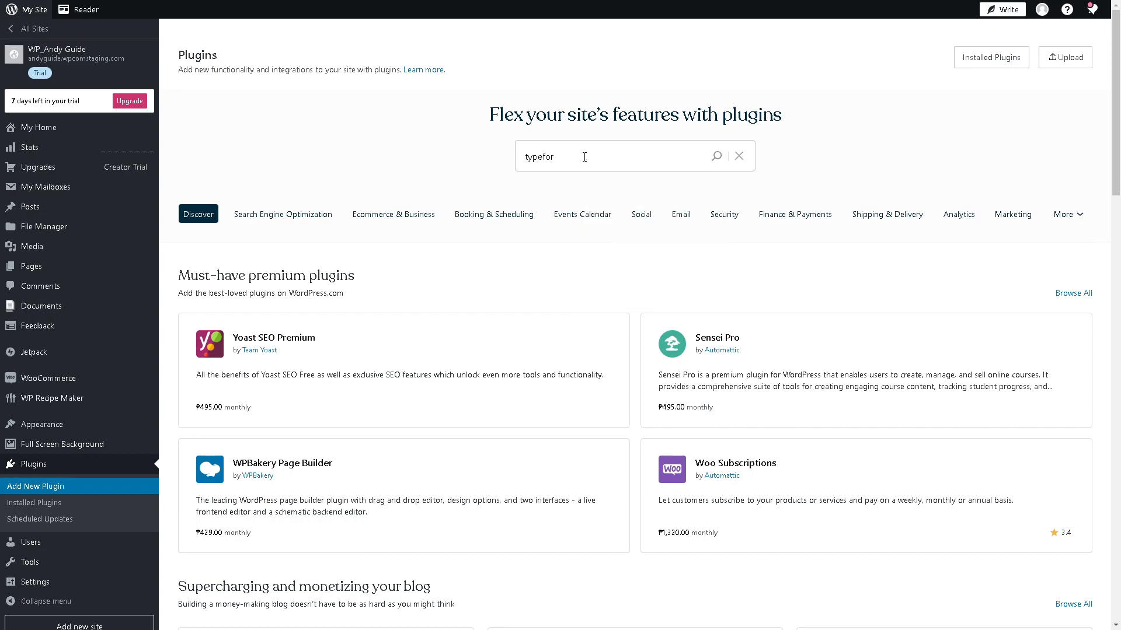
pyautogui.write('m')
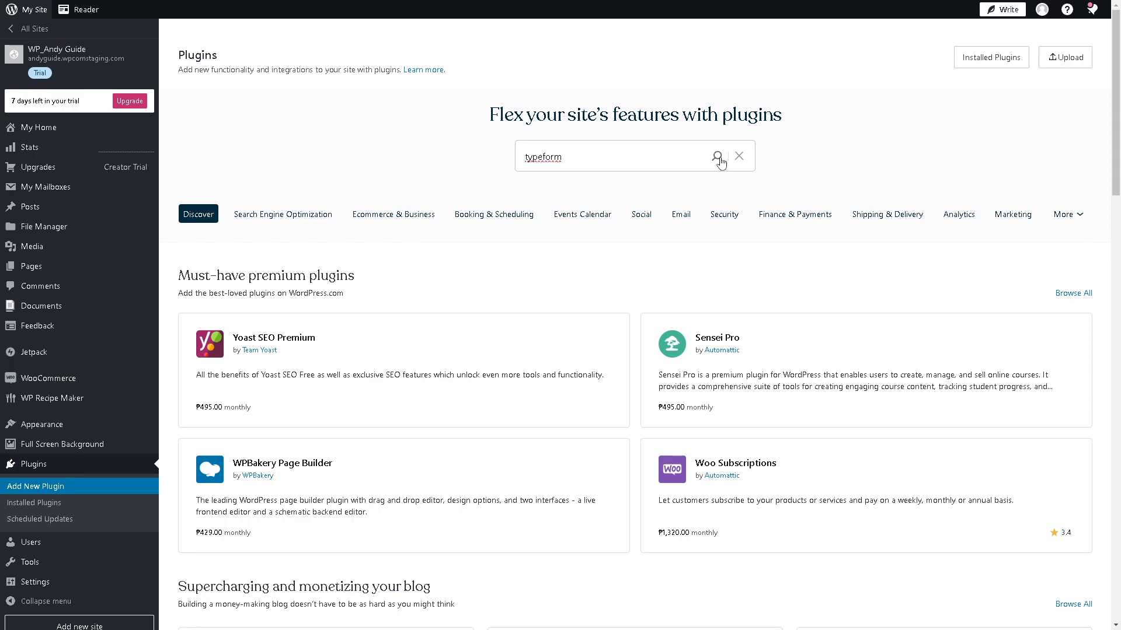
pyautogui.click(719, 156)
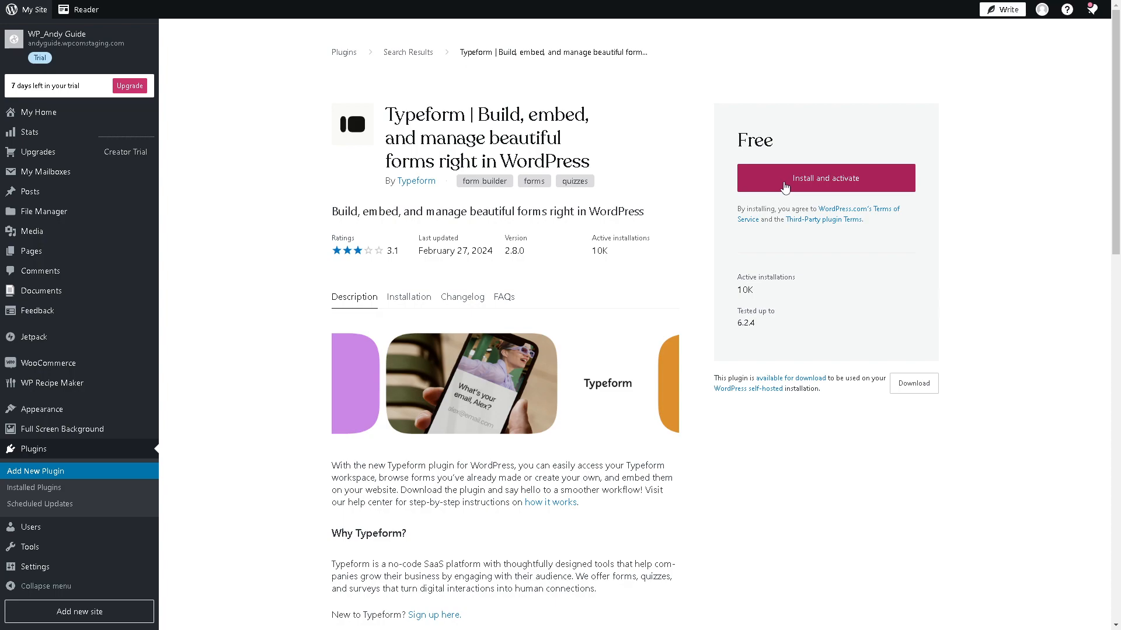
pyautogui.moveTo(203, 418)
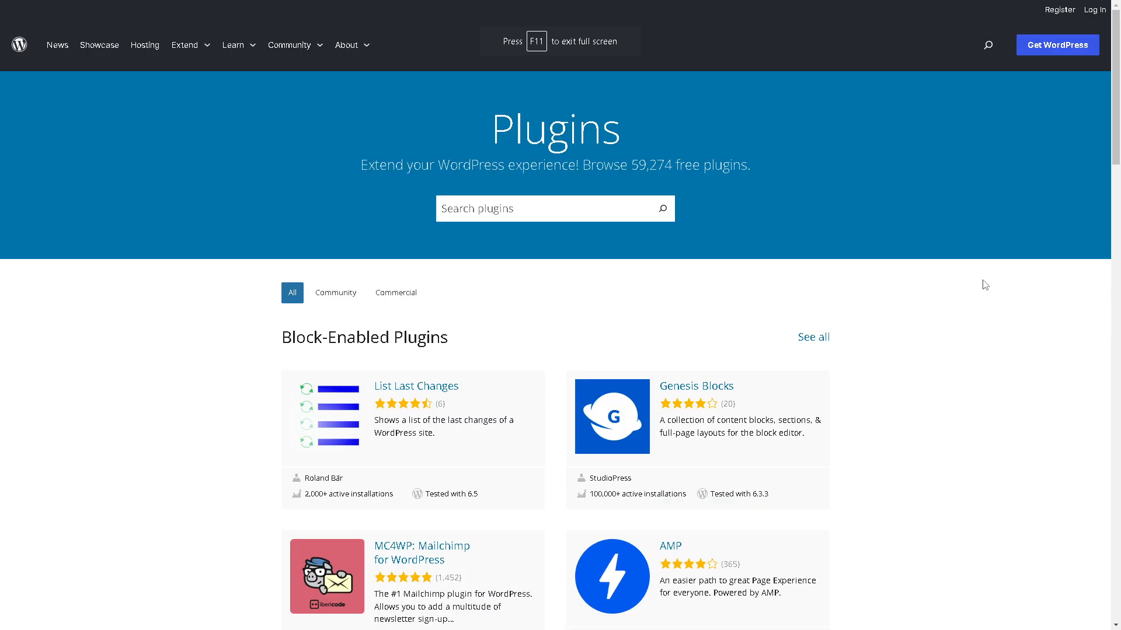
# Search the directory for 'typeform' and bring up the Typeform plugin's details page.
pyautogui.write('typeform')
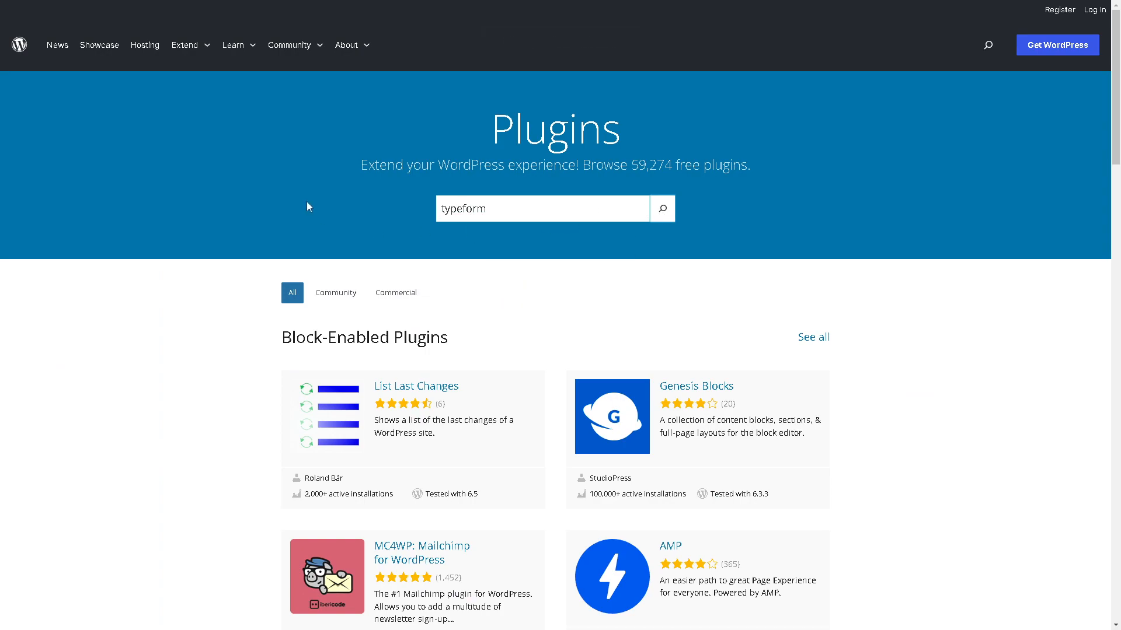
pyautogui.click(661, 208)
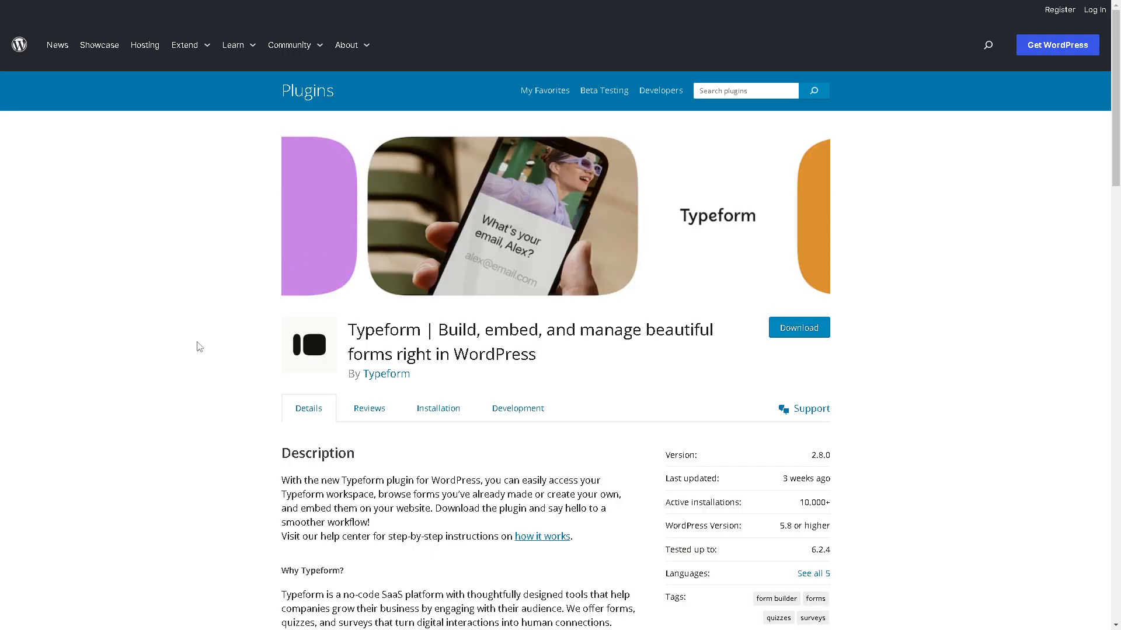
pyautogui.scroll(-3)
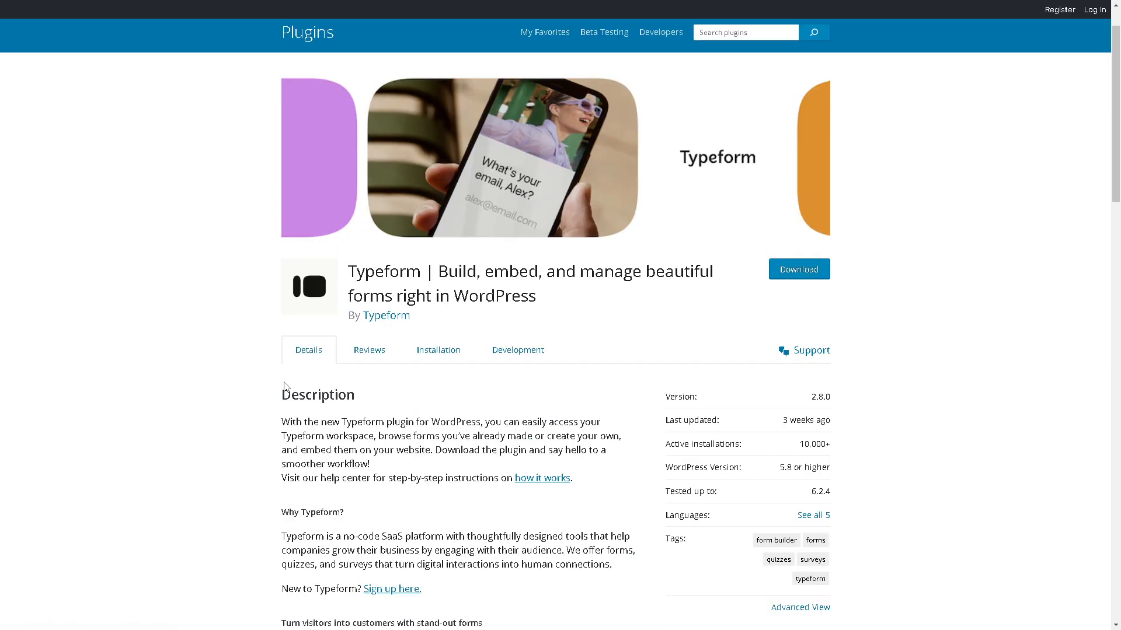
pyautogui.scroll(-3)
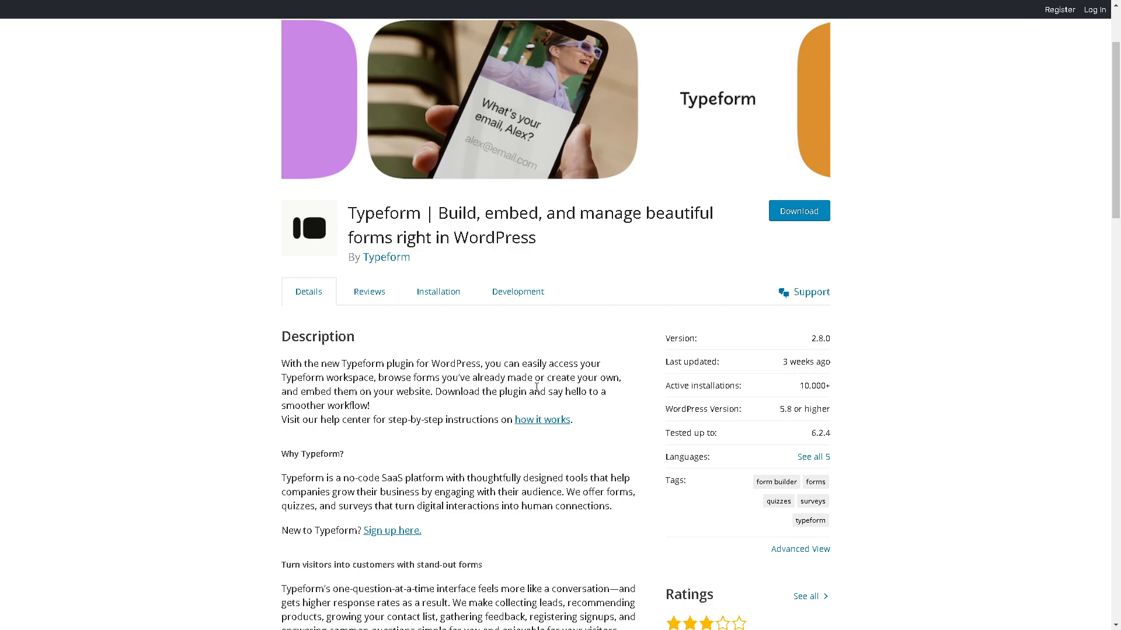
pyautogui.moveTo(409, 335)
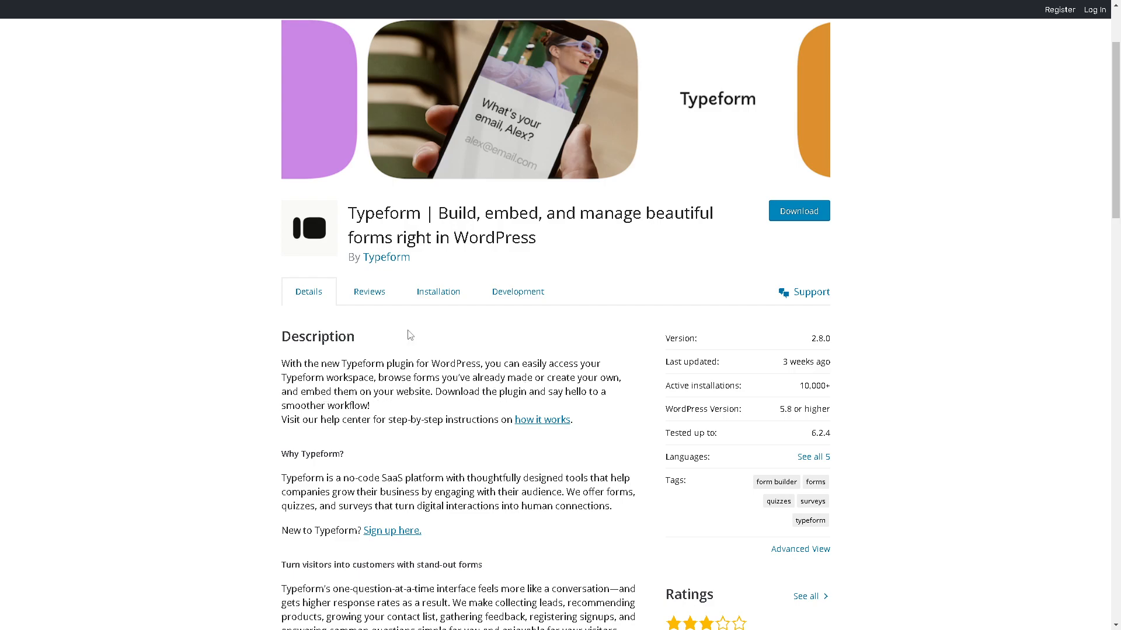
# Review the Typeform plugin's Reviews, Installation and Development sections in turn.
pyautogui.click(369, 292)
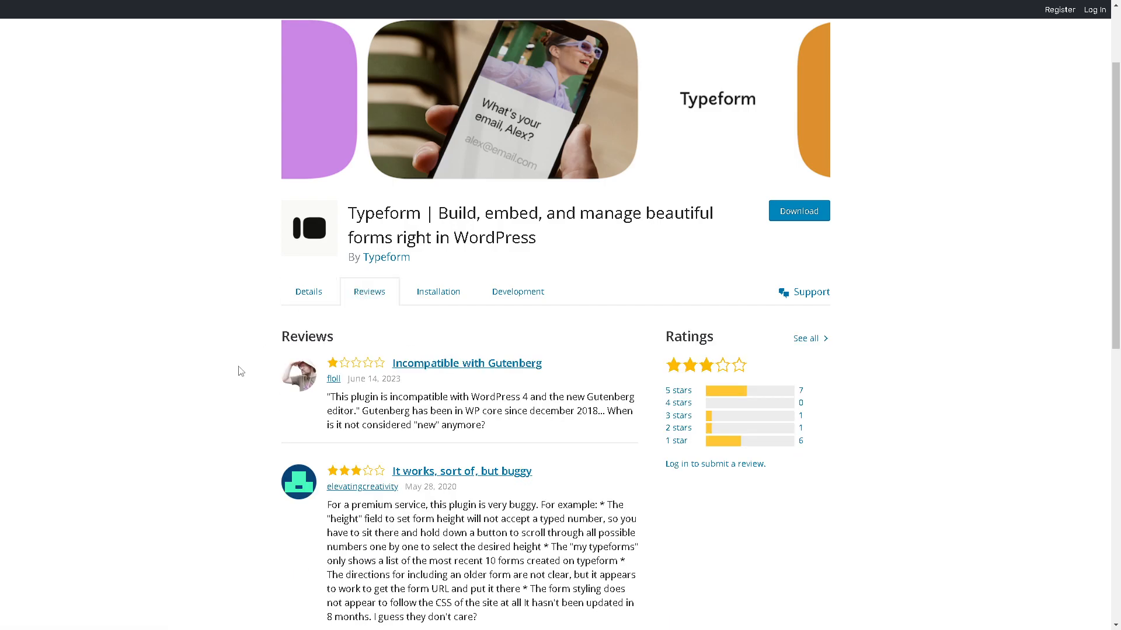
pyautogui.moveTo(245, 387)
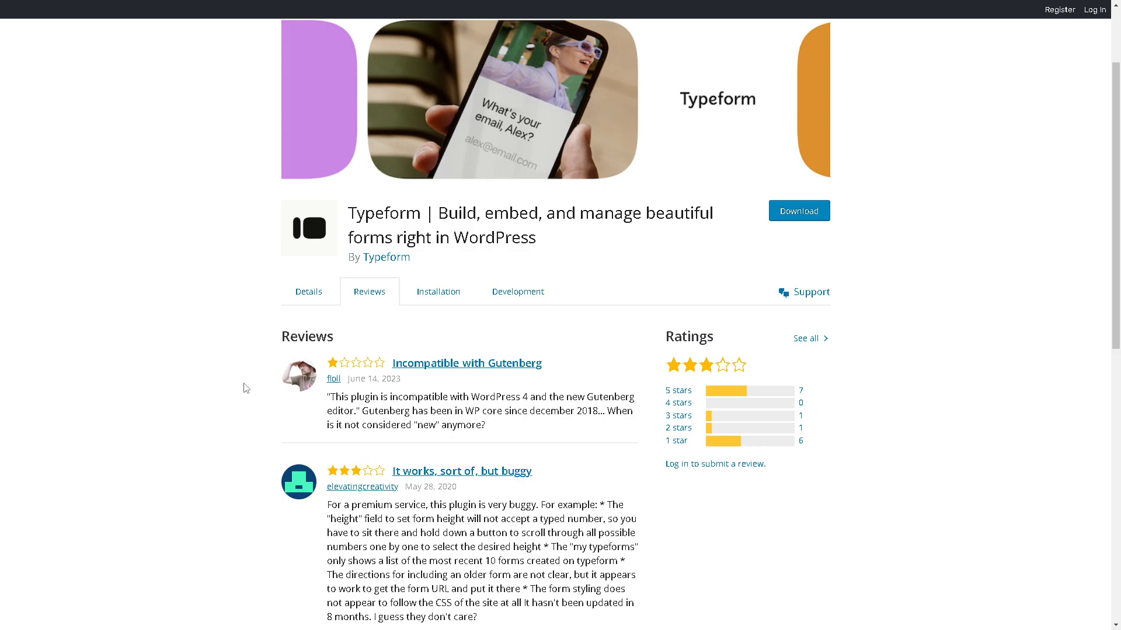
pyautogui.moveTo(244, 387)
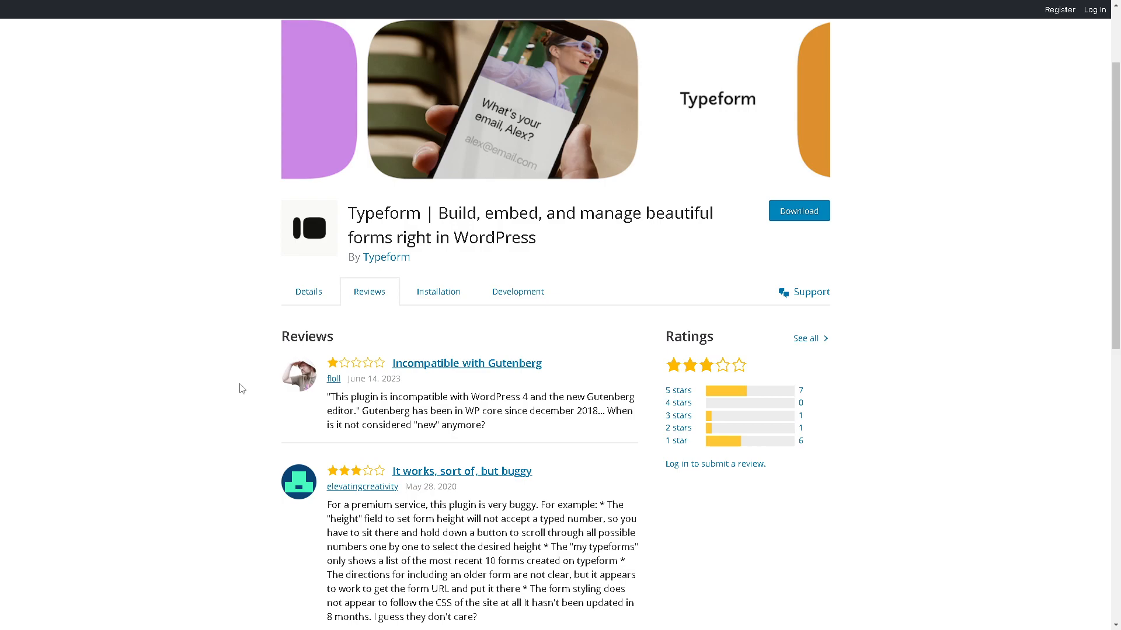
pyautogui.moveTo(241, 409)
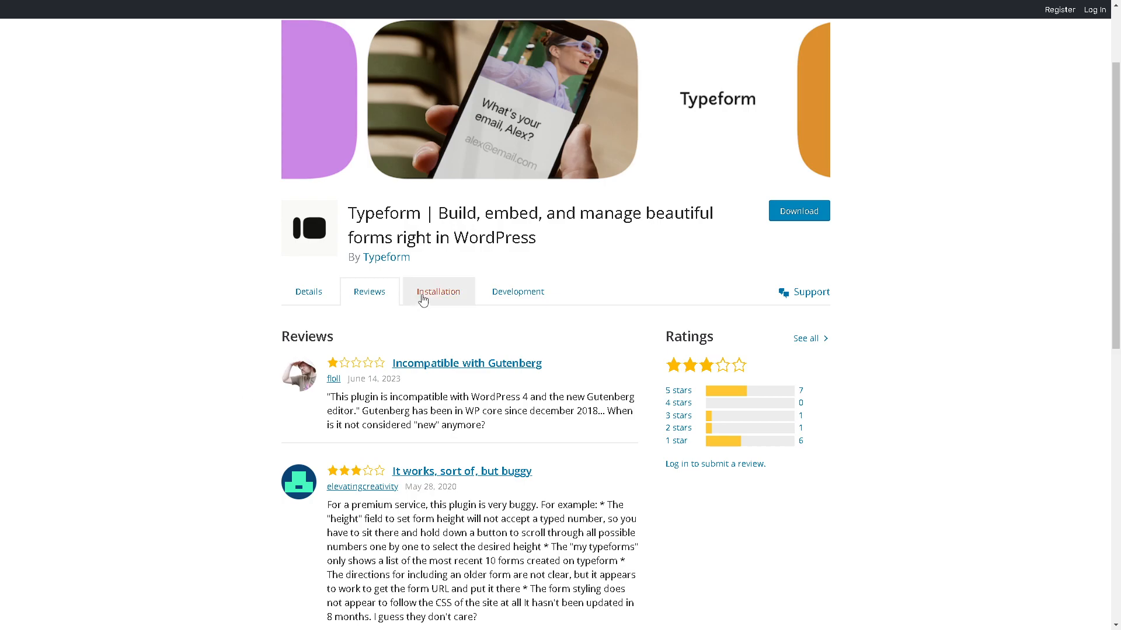
pyautogui.click(438, 292)
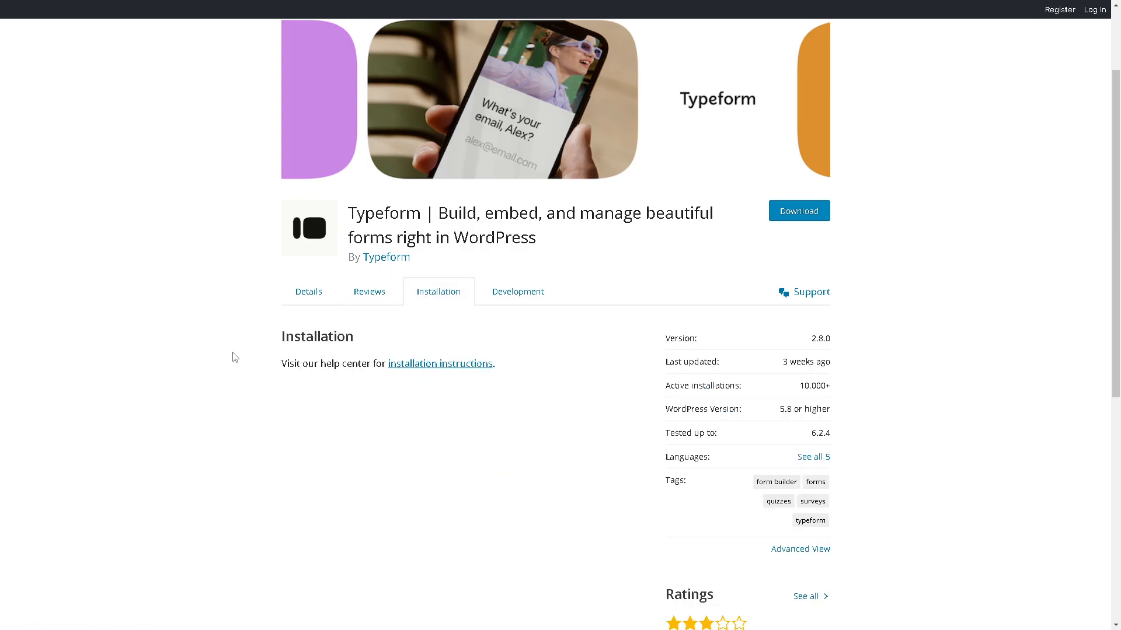
pyautogui.click(517, 292)
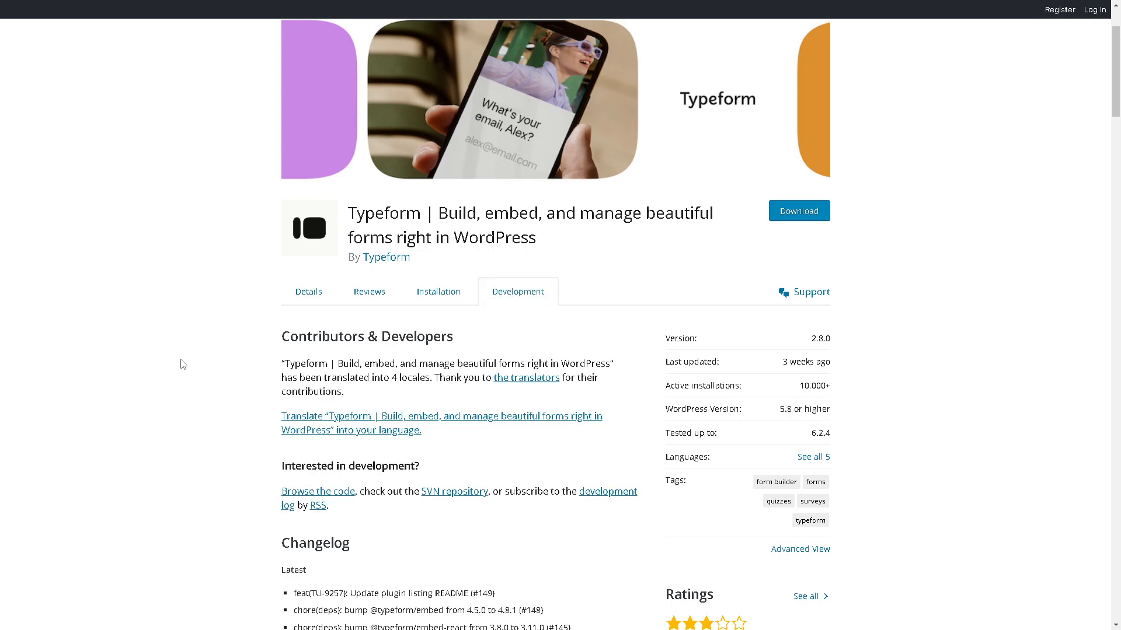
pyautogui.moveTo(799, 212)
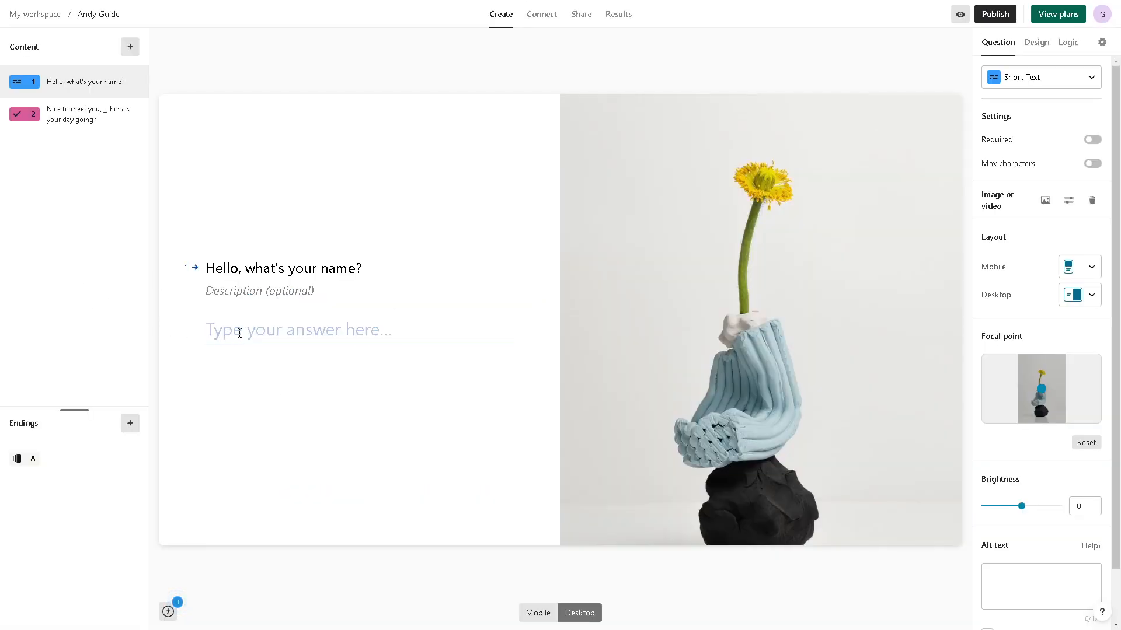
# Rename the first question 'How to Integrate Typeform with WordPress' and go to the Connect integrations.
pyautogui.write('How to Integrate Typeform with WordPress')
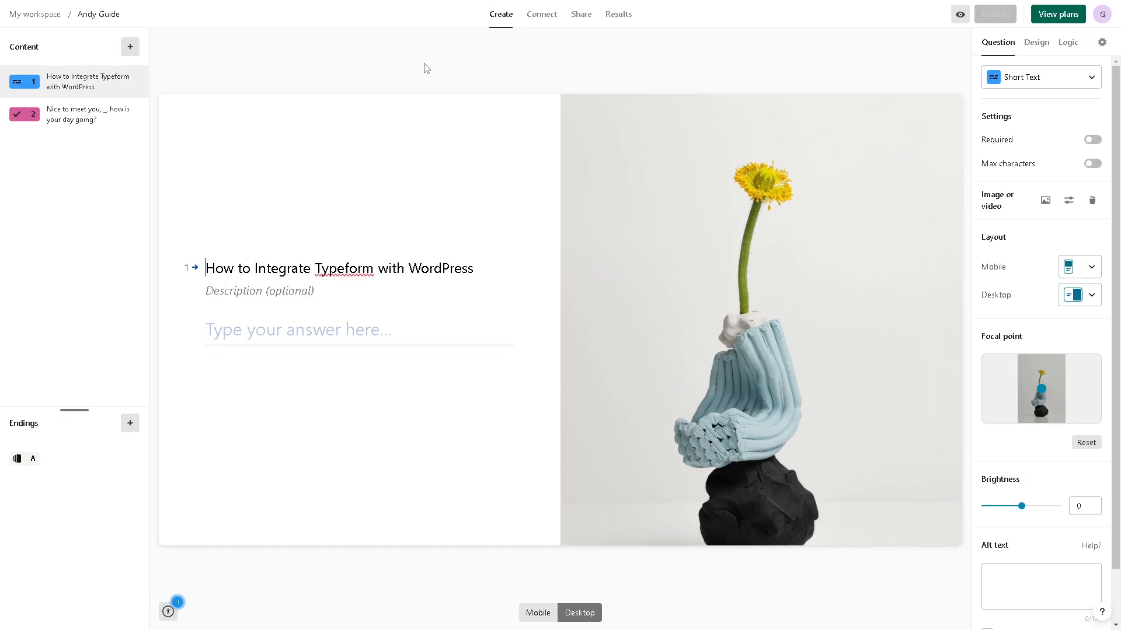
pyautogui.moveTo(541, 14)
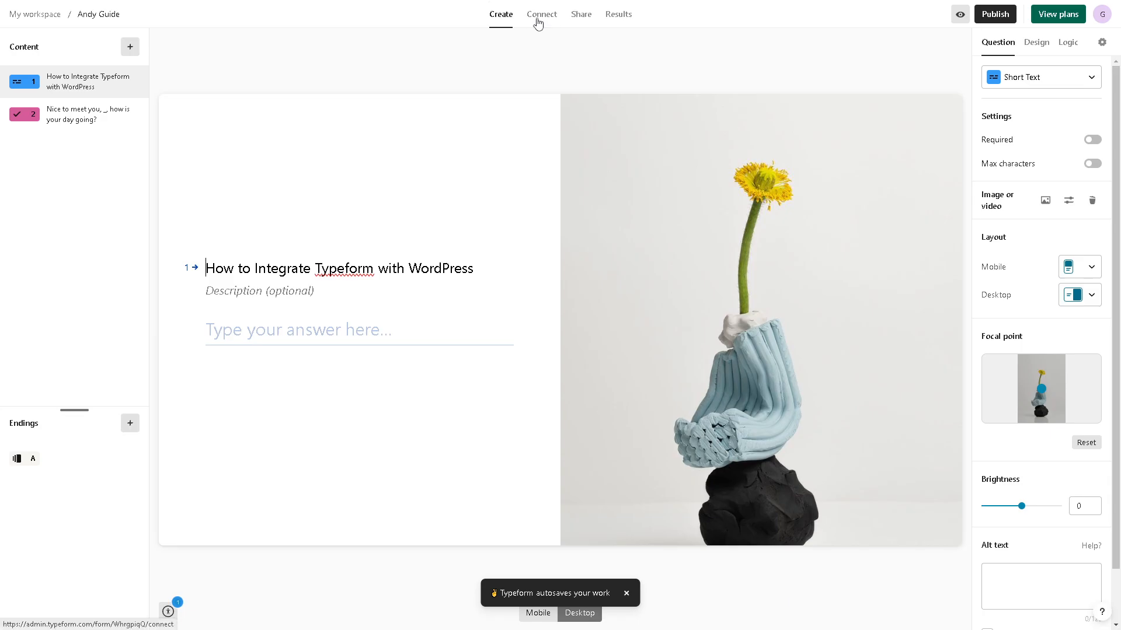
pyautogui.click(540, 14)
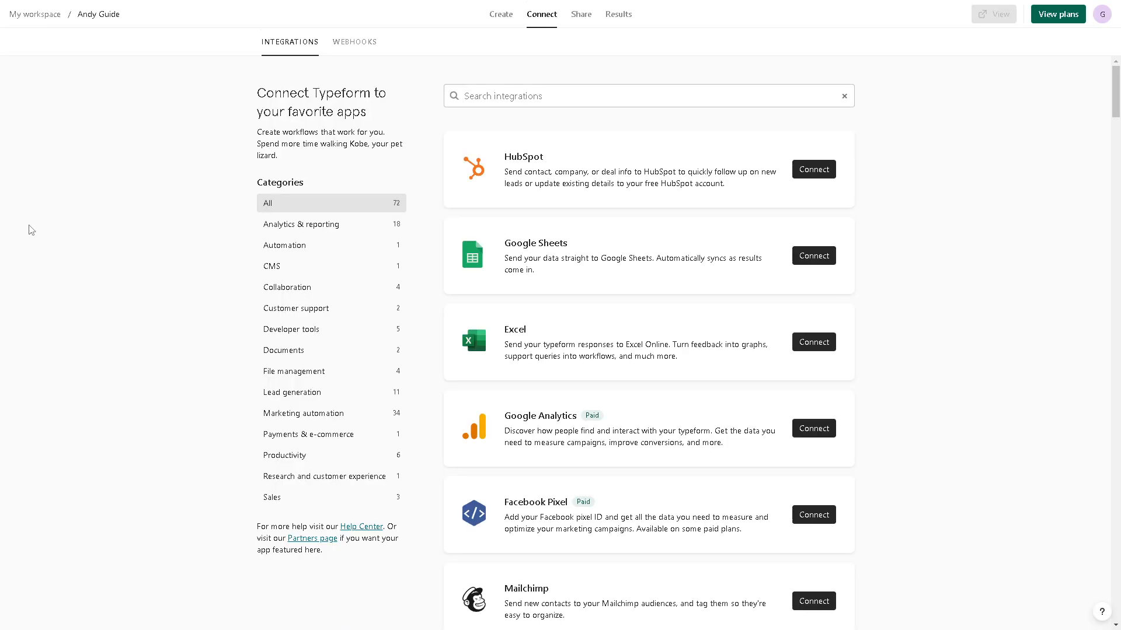
pyautogui.moveTo(293, 176)
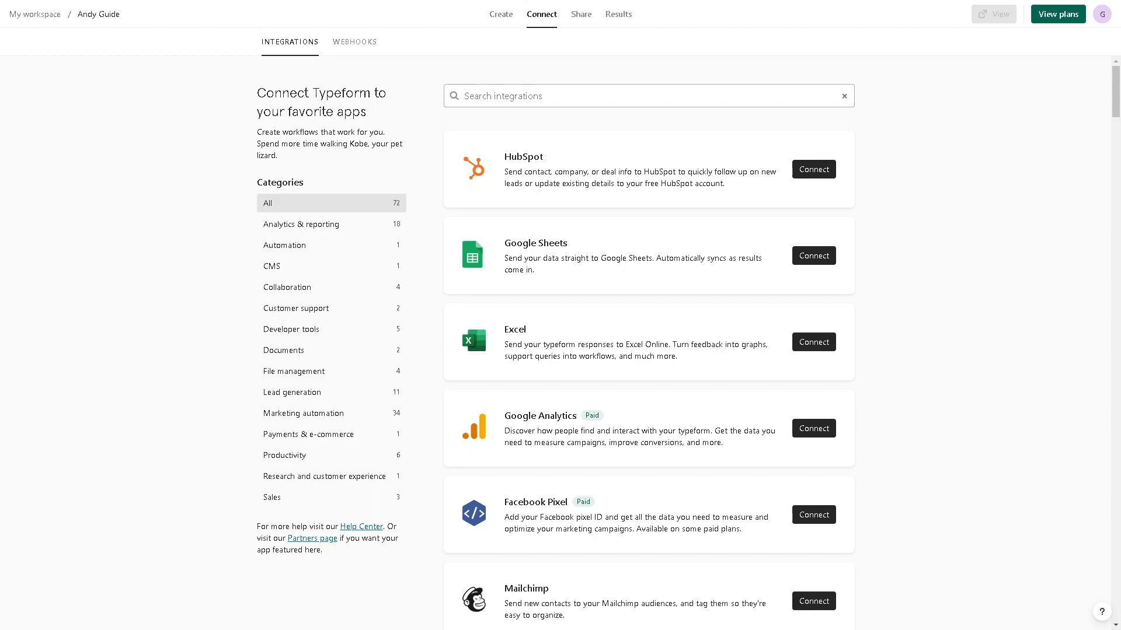
# Show the Integrations list of apps such as HubSpot, Google Sheets and Excel.
pyautogui.click(614, 96)
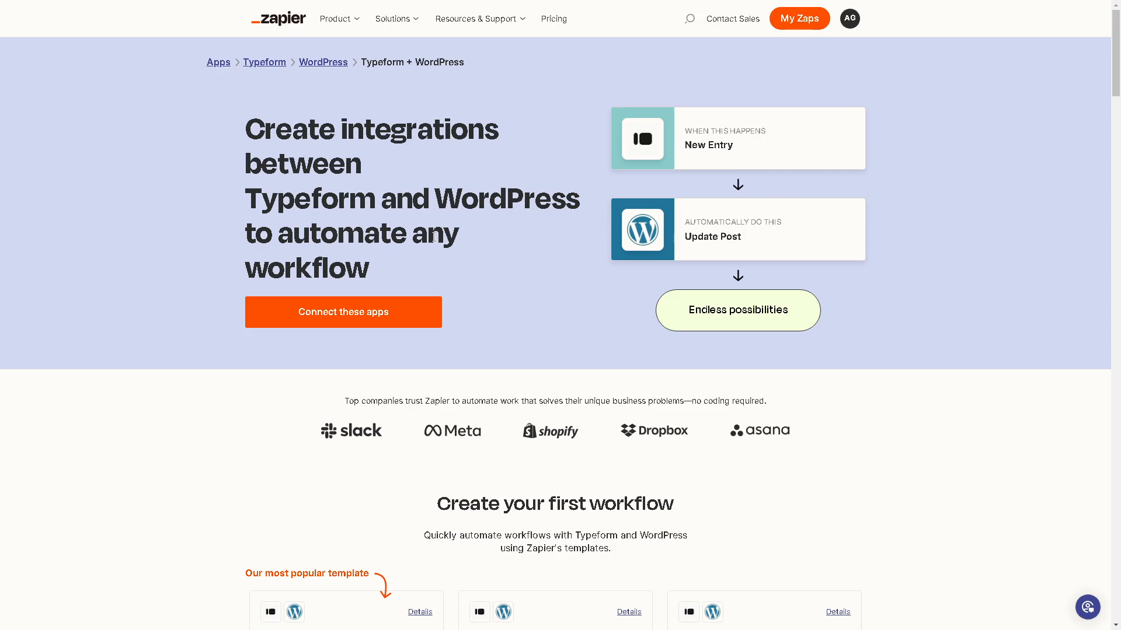
pyautogui.moveTo(371, 312)
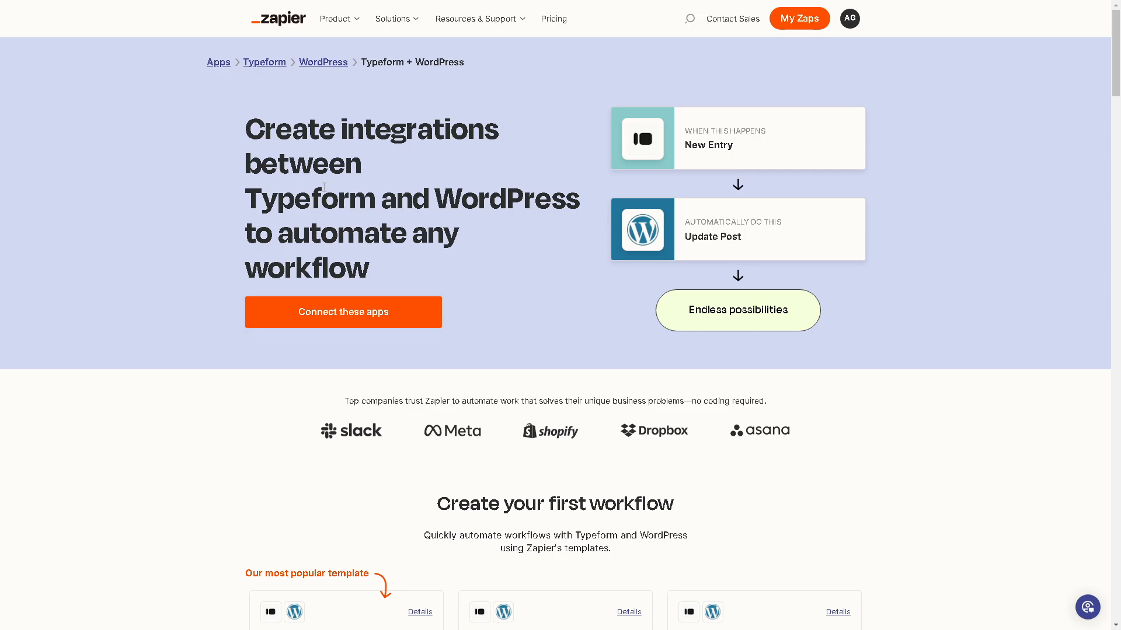
pyautogui.moveTo(498, 240)
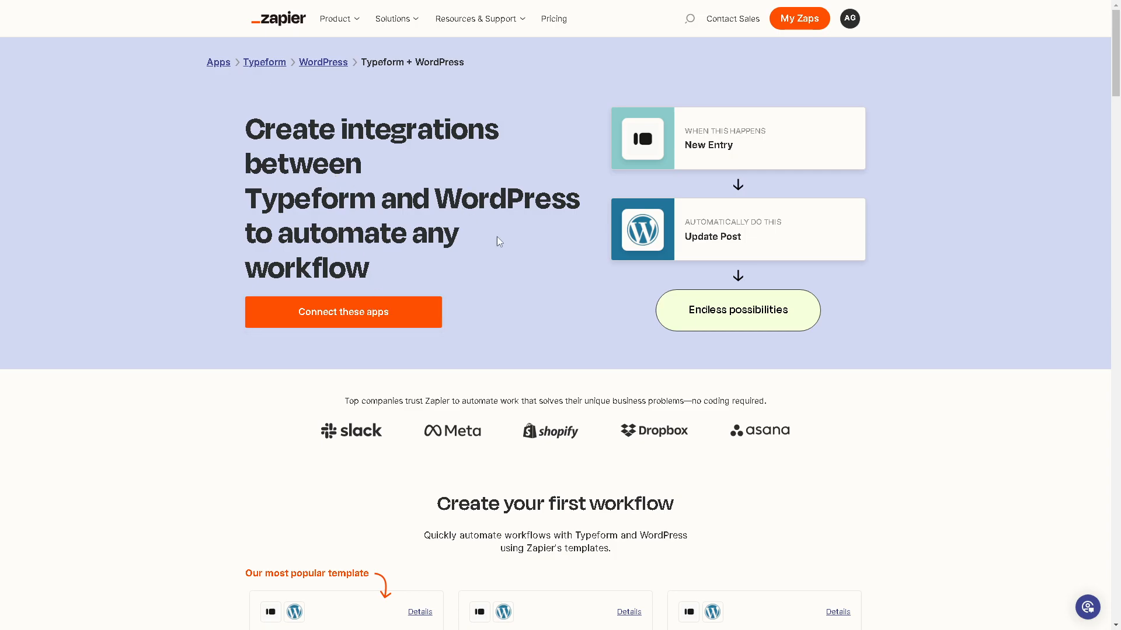
pyautogui.moveTo(732, 180)
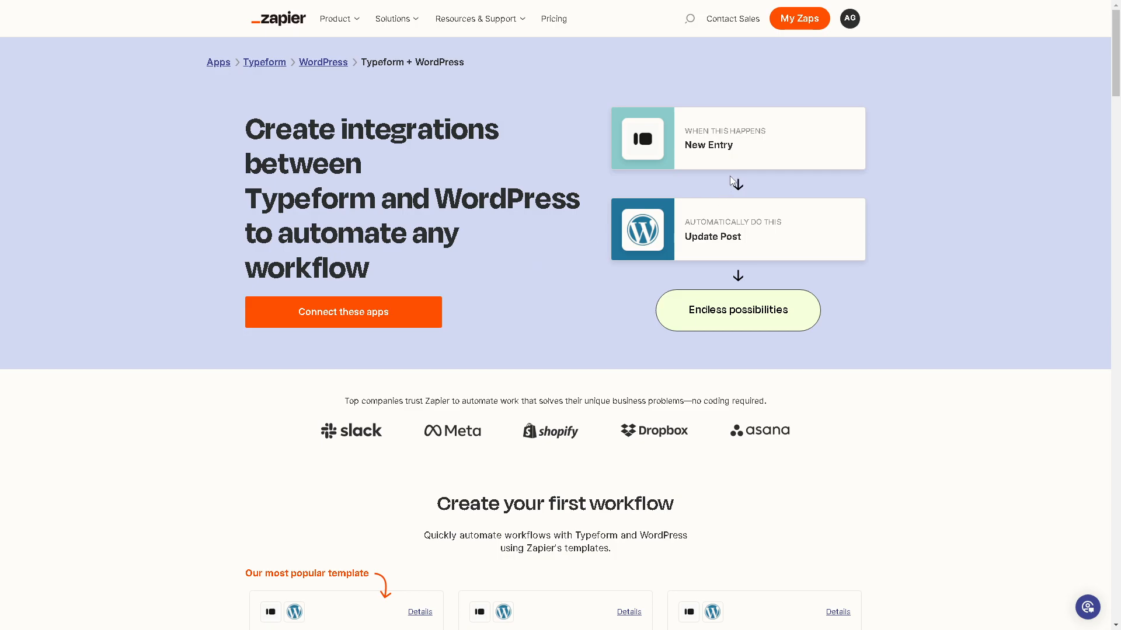
pyautogui.moveTo(736, 218)
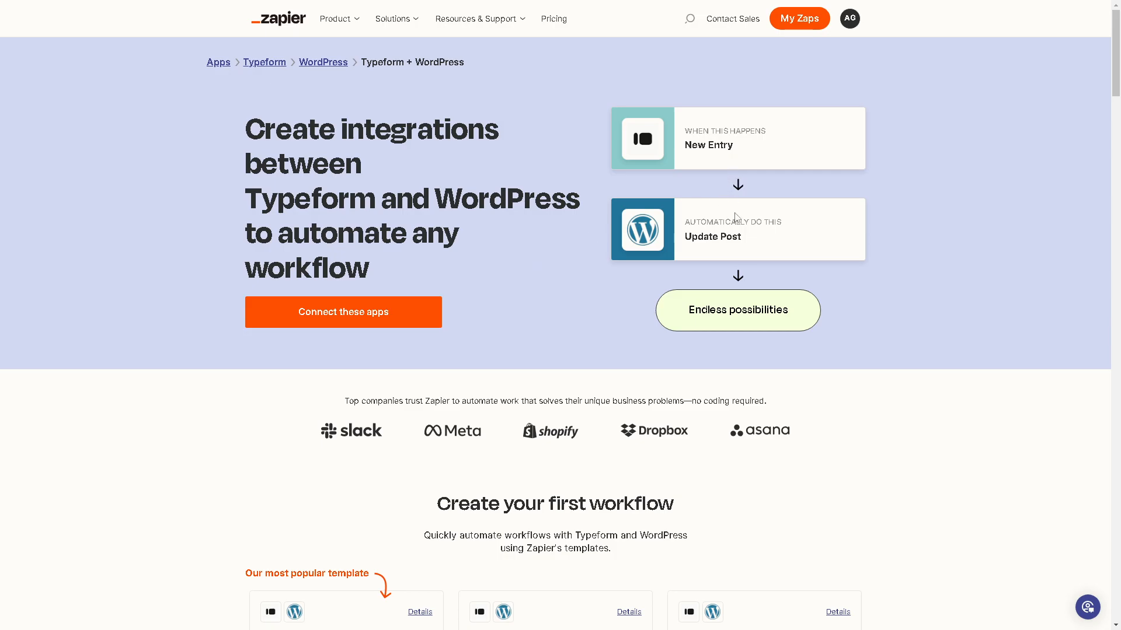
pyautogui.moveTo(721, 316)
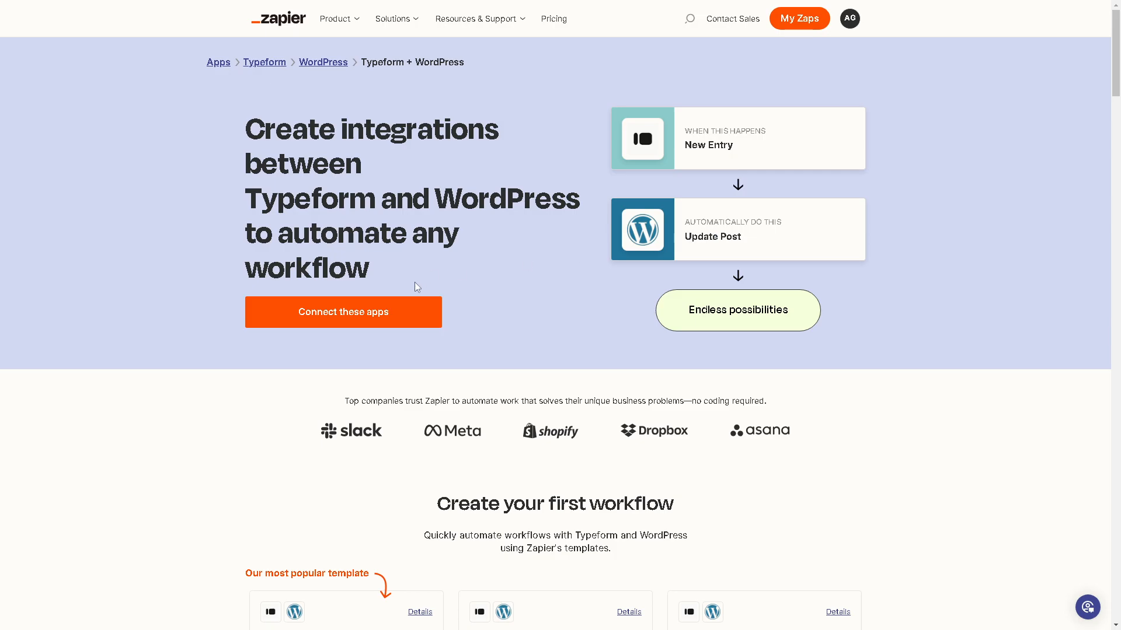
pyautogui.moveTo(444, 204)
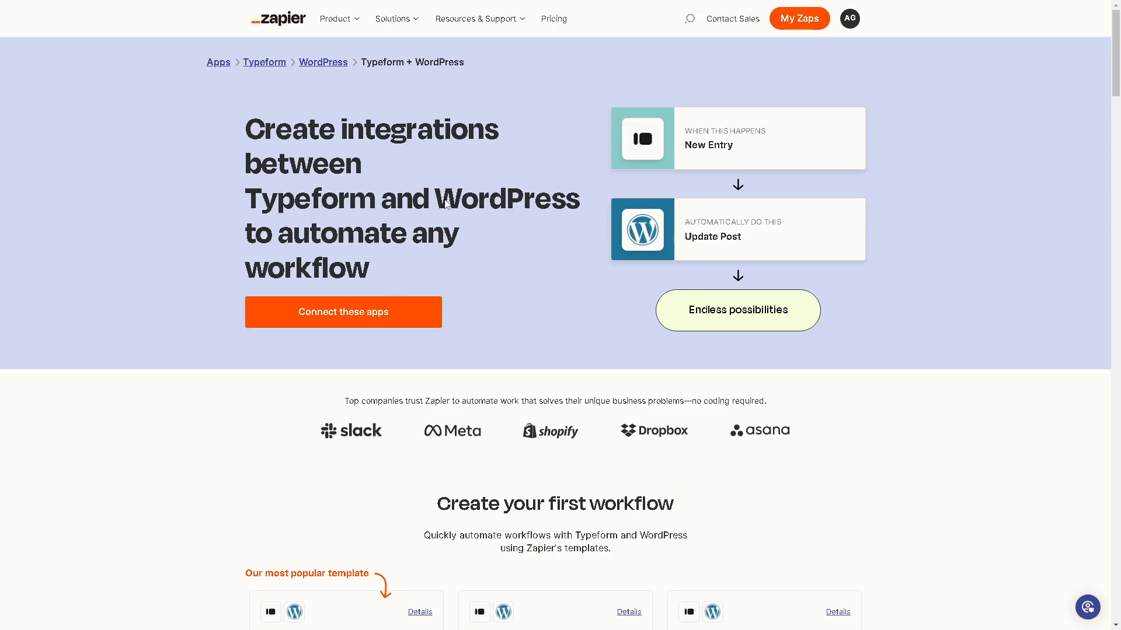
# Start connecting Typeform and WordPress from Zapier's Typeform + WordPress page.
pyautogui.click(342, 312)
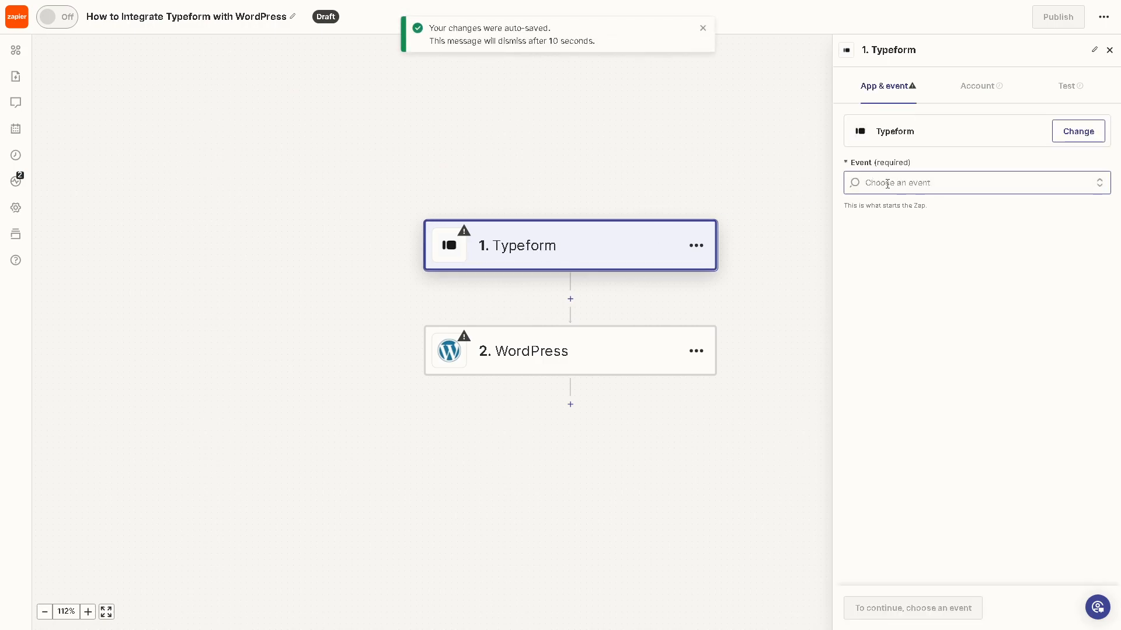
# Show the Typeform trigger events so New Entry can be chosen.
pyautogui.click(973, 182)
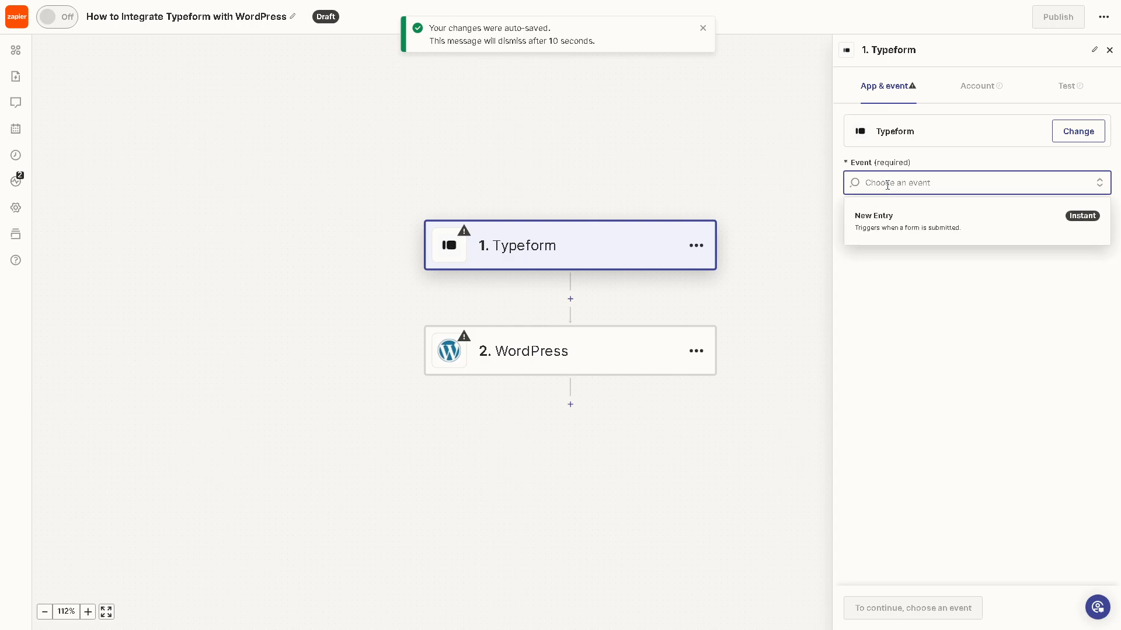
pyautogui.moveTo(896, 236)
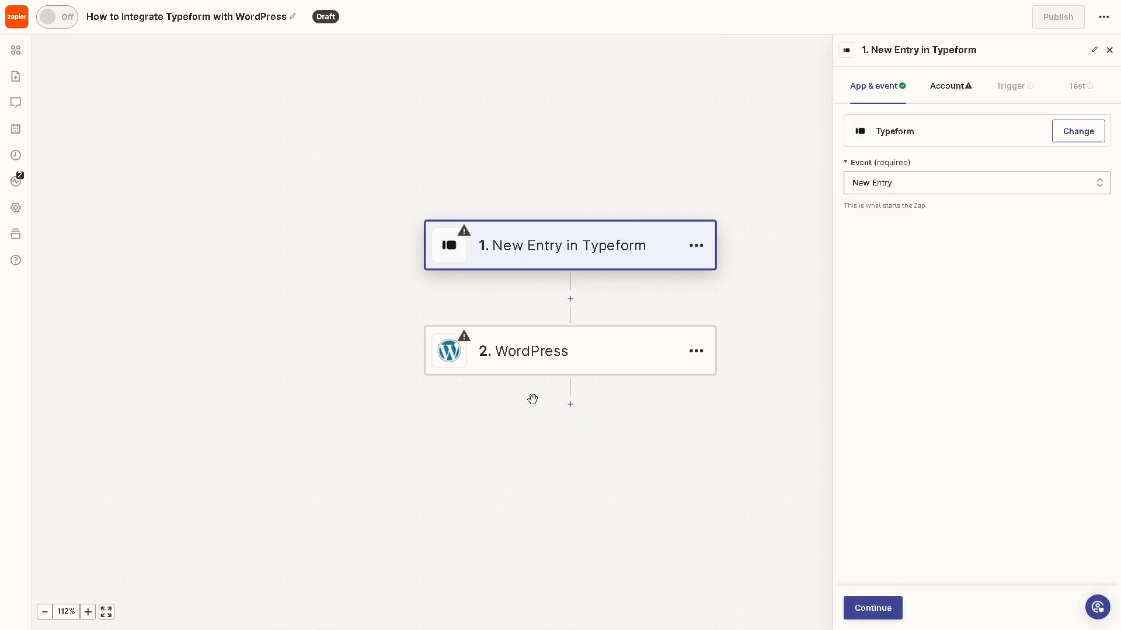
pyautogui.moveTo(514, 358)
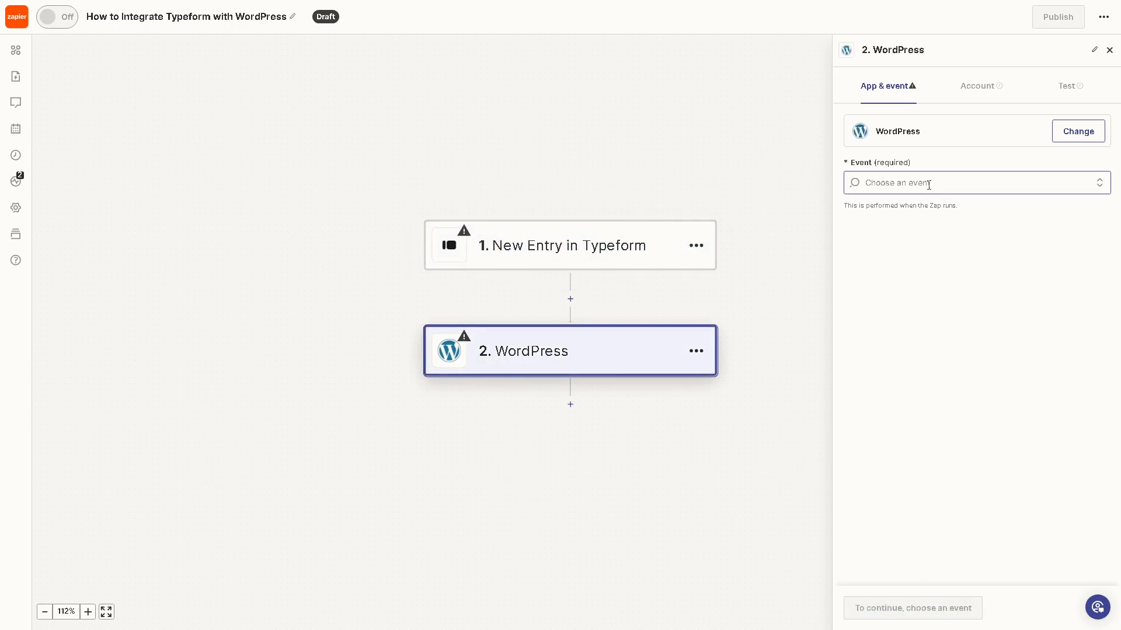
# Show the WordPress step's action events so Create User can be chosen.
pyautogui.click(972, 183)
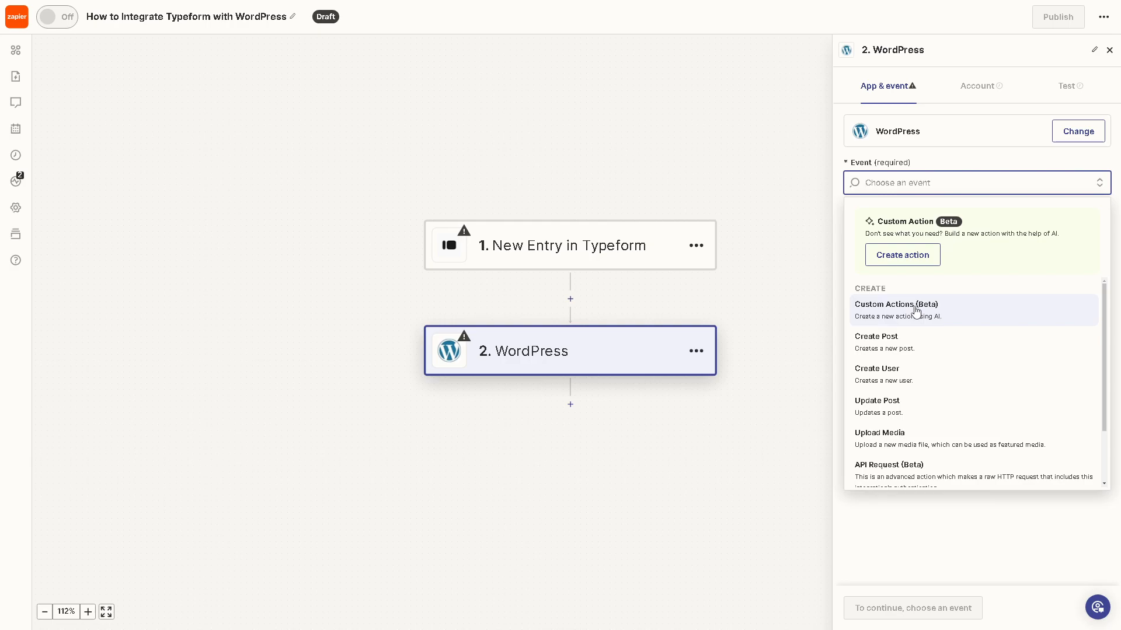
pyautogui.moveTo(900, 327)
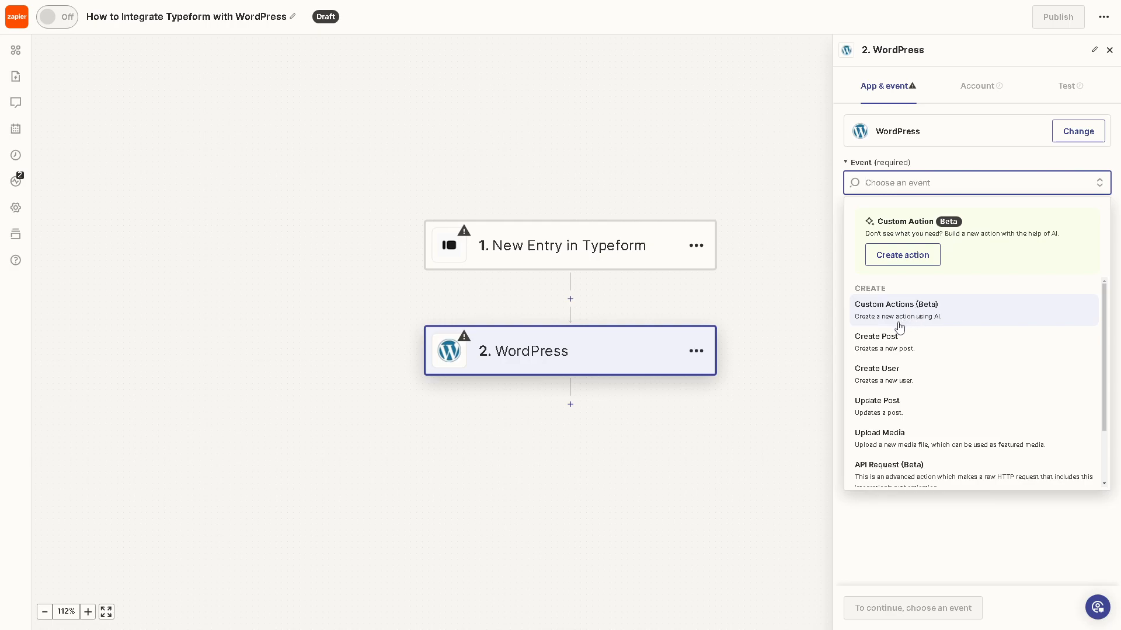
pyautogui.moveTo(899, 381)
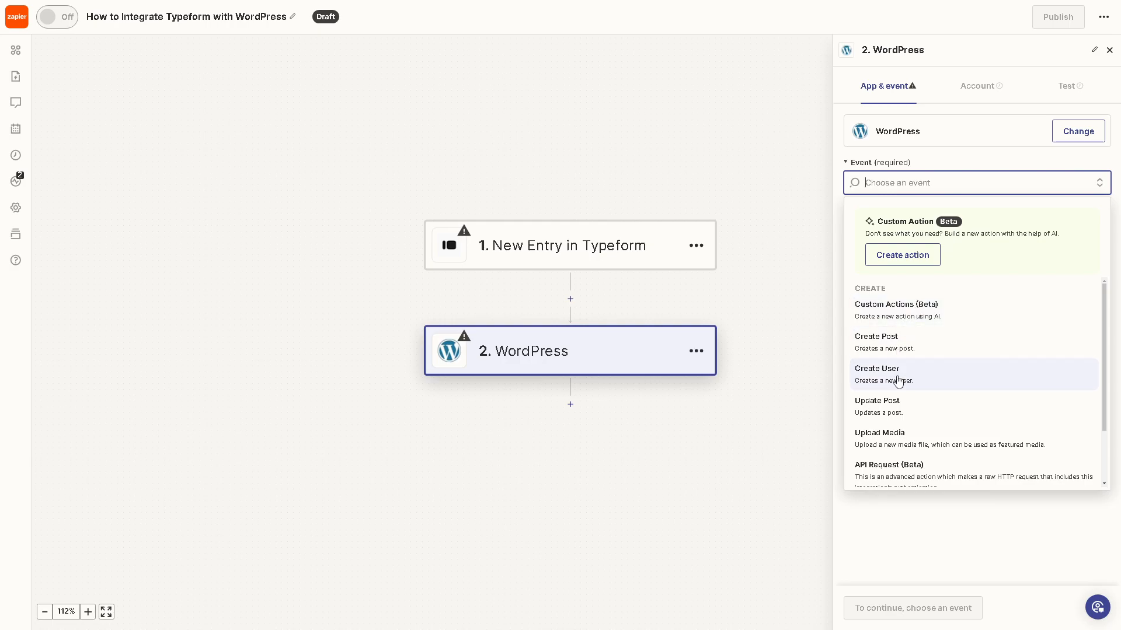
pyautogui.moveTo(892, 384)
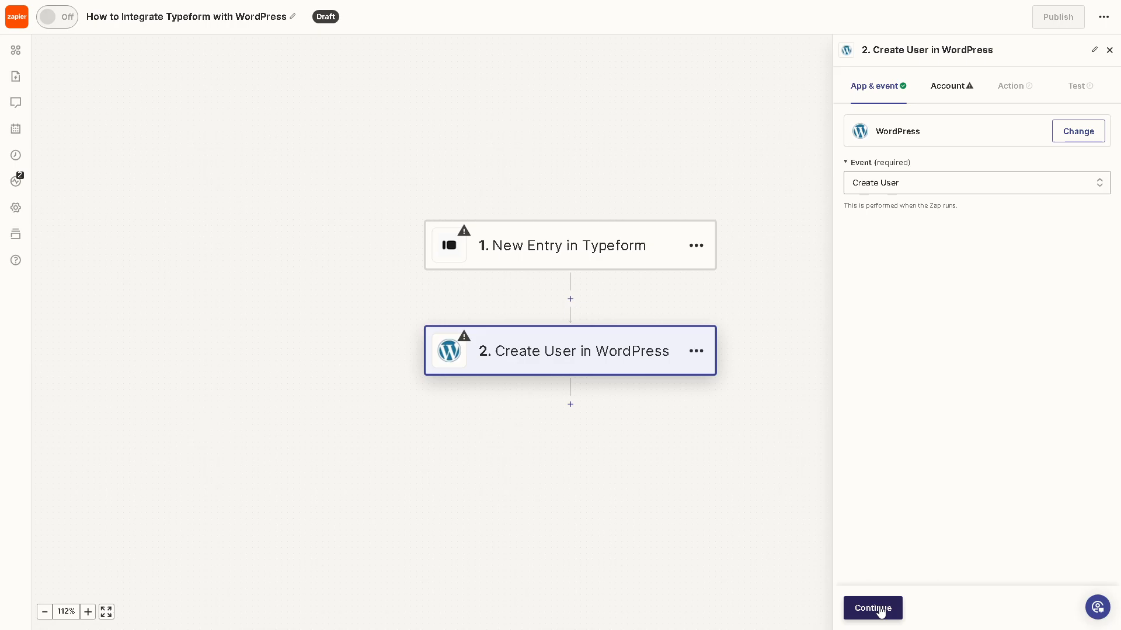
pyautogui.moveTo(913, 454)
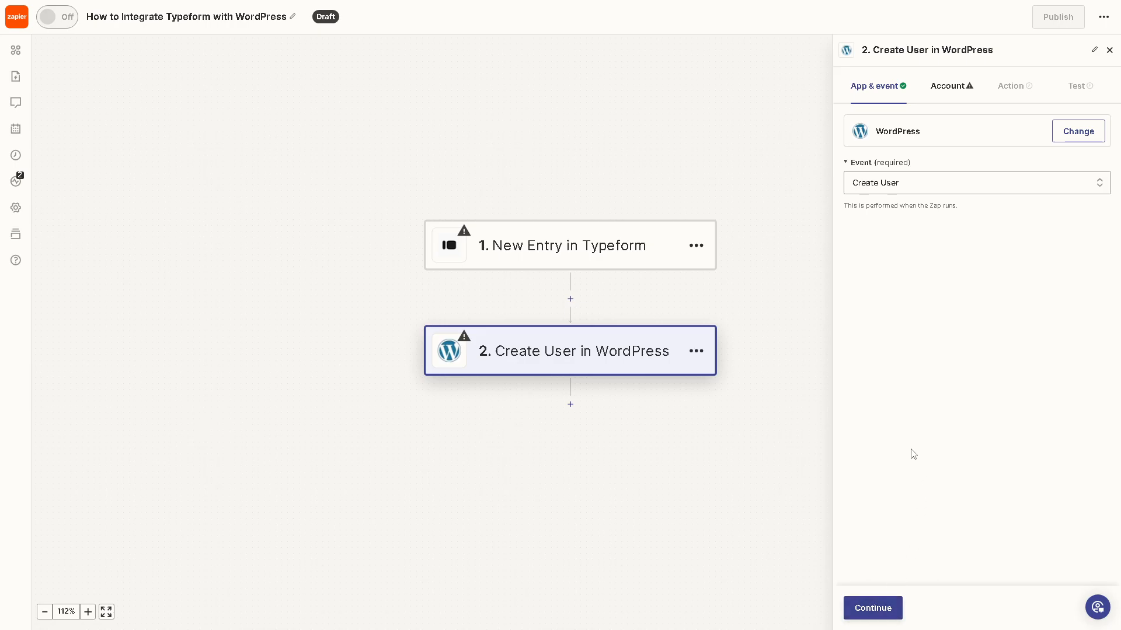
pyautogui.moveTo(922, 430)
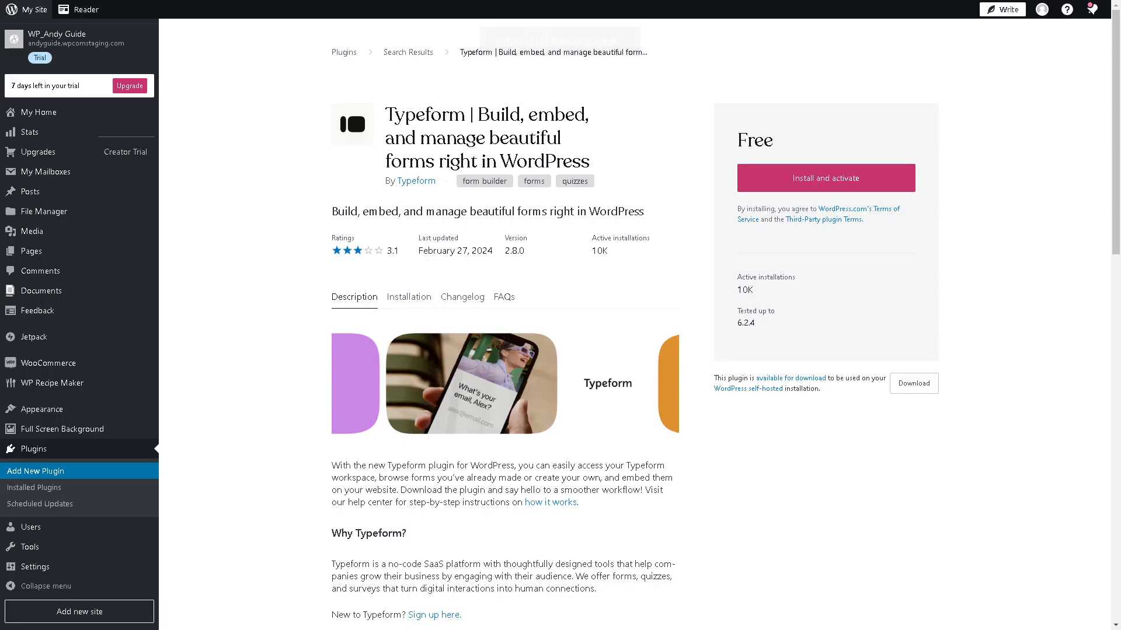
pyautogui.moveTo(825, 178)
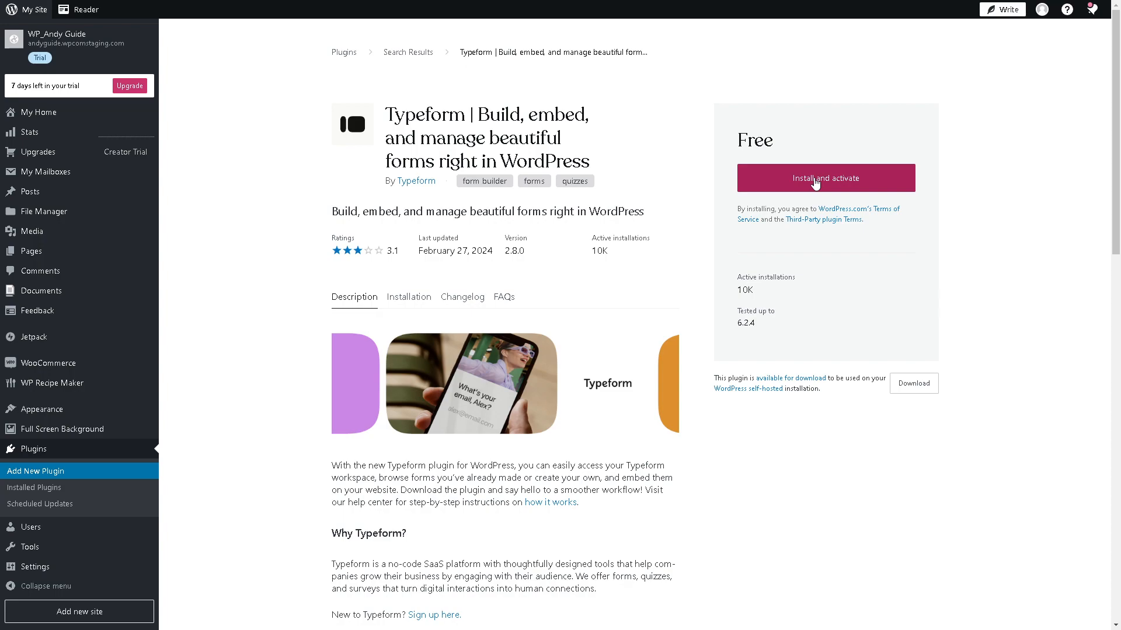
# Install and activate the Typeform plugin on the WordPress.com site.
pyautogui.click(824, 177)
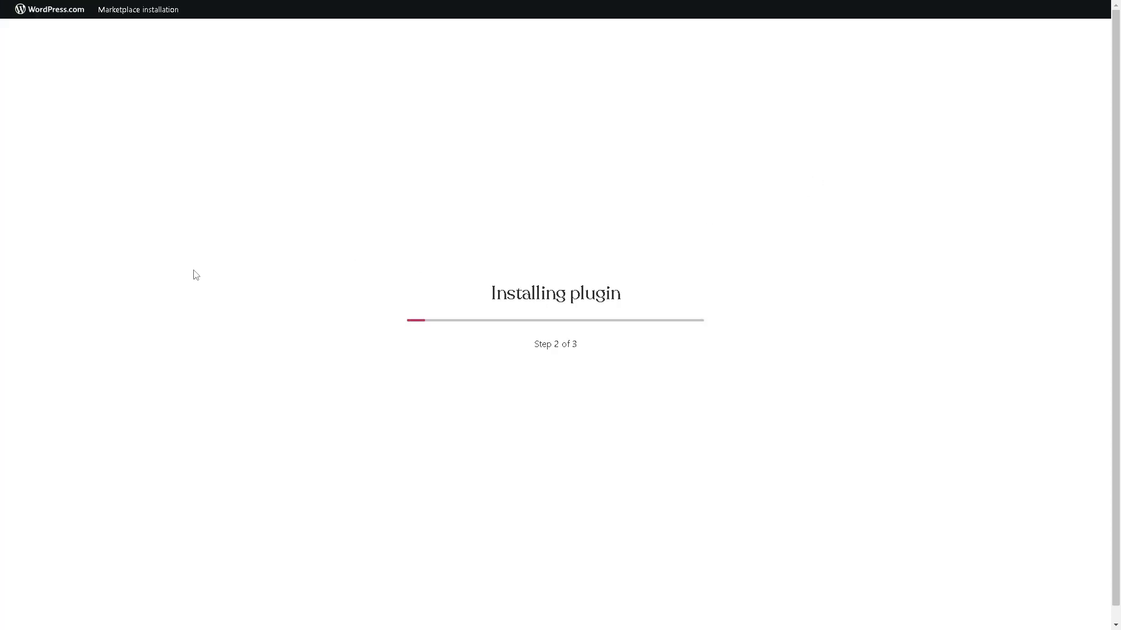